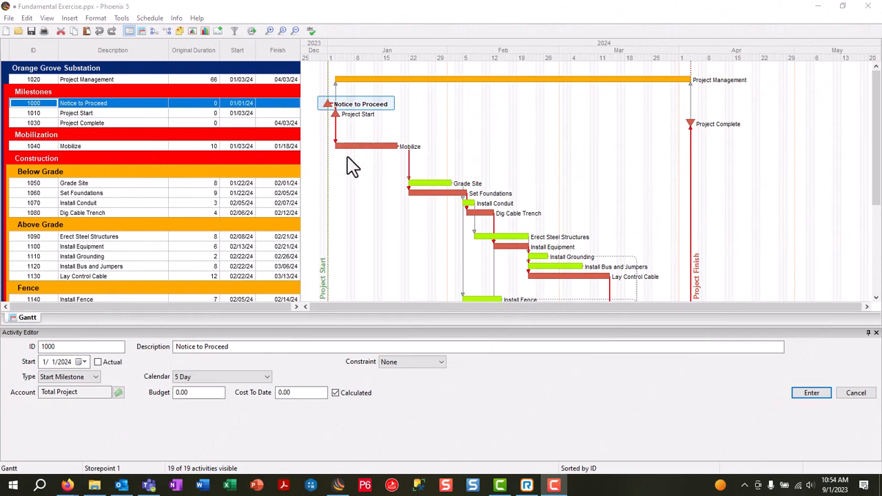
mouse_move(200, 151)
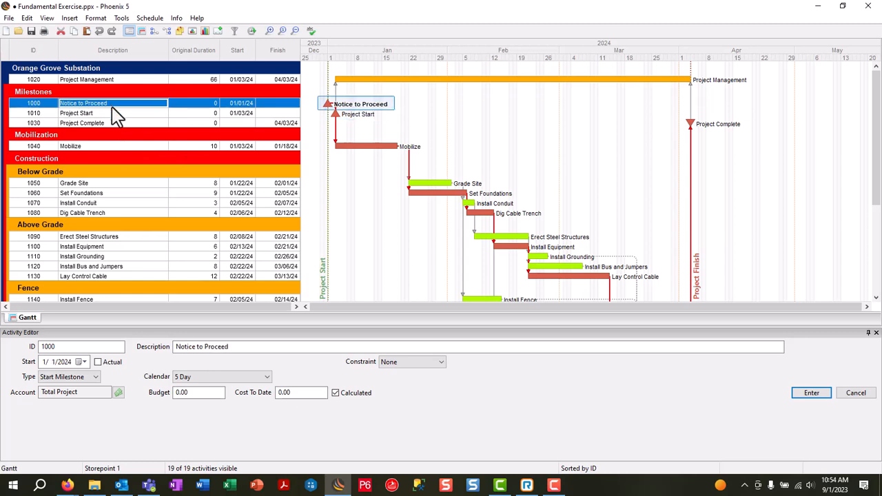
mouse_move(145, 223)
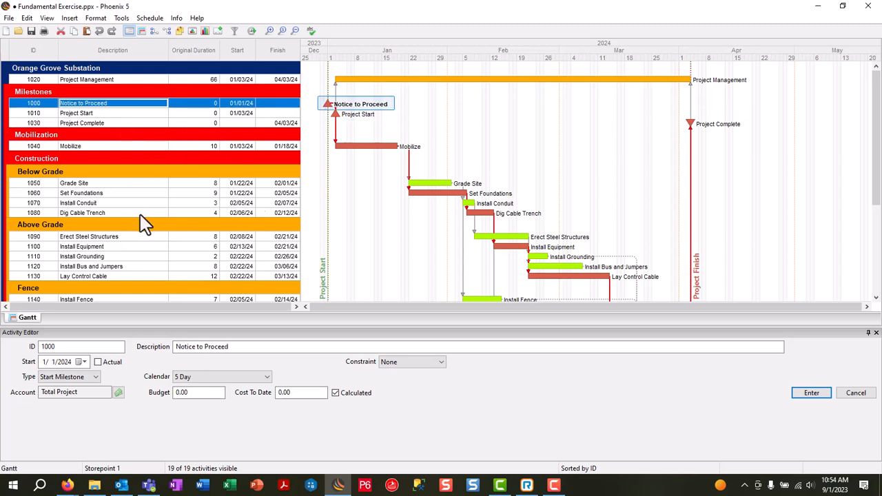
mouse_move(168, 172)
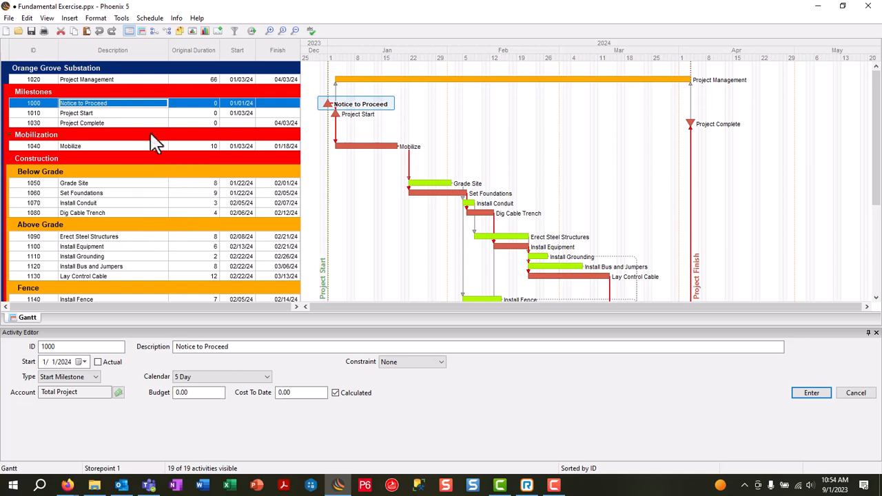
Step: Review Project Start, Project Complete, Grade Site and Set Foundations details, ending on Grade Site (8 days)
left_click(149, 131)
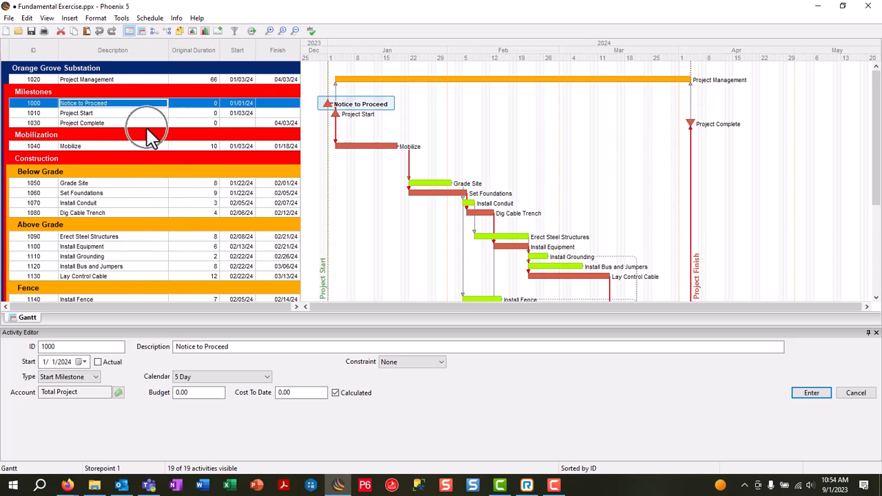
mouse_move(568, 149)
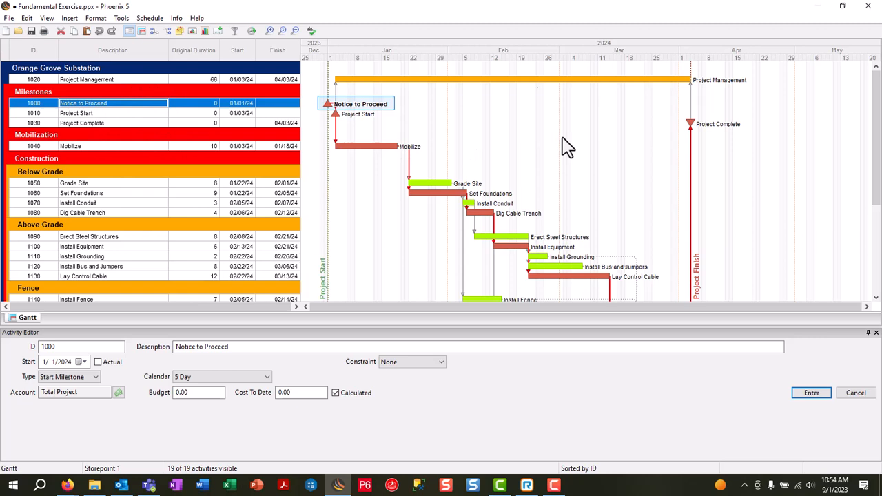
mouse_move(502, 290)
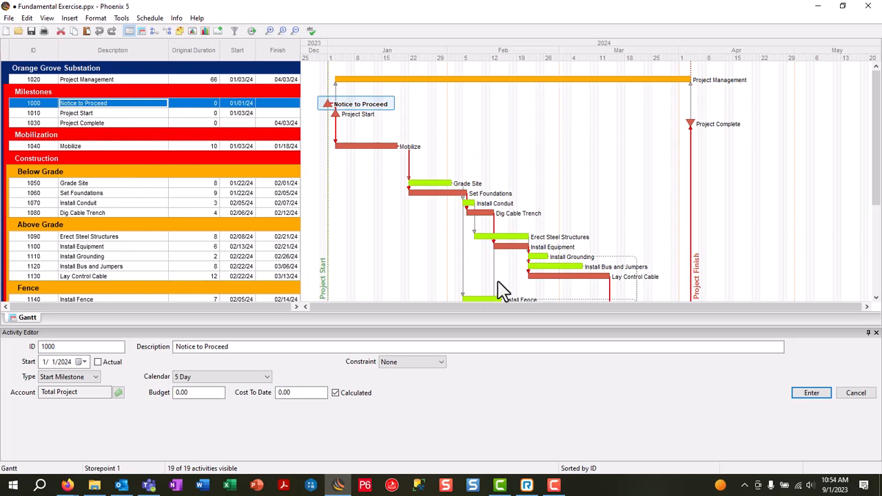
mouse_move(419, 420)
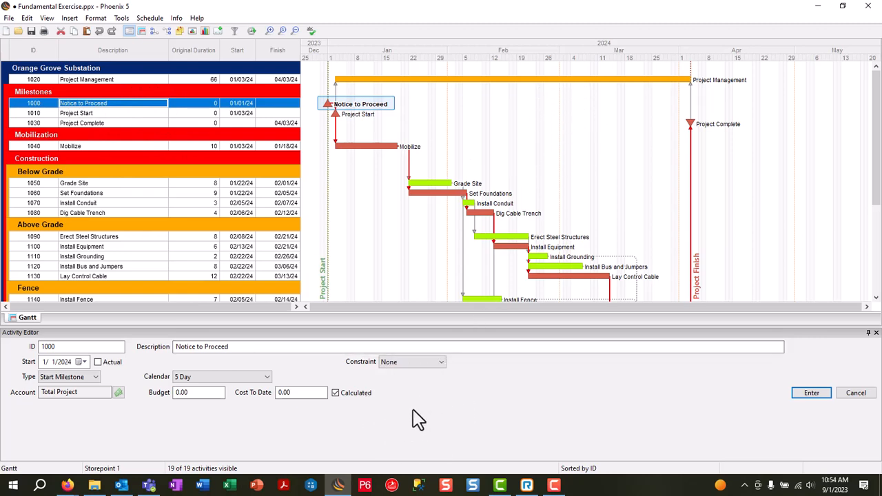
mouse_move(411, 430)
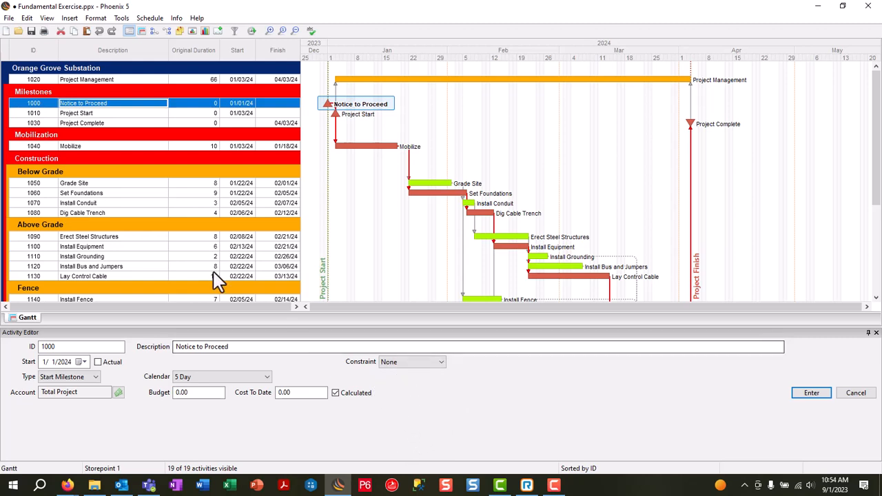
left_click(77, 113)
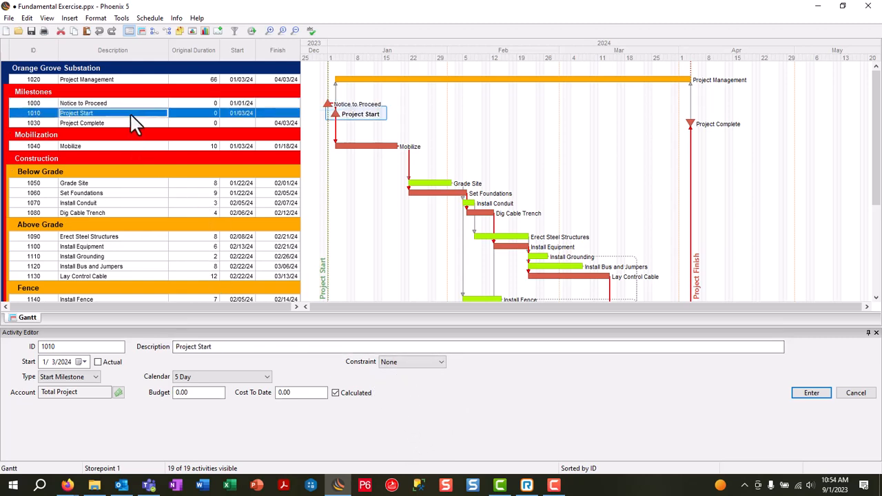
left_click(81, 123)
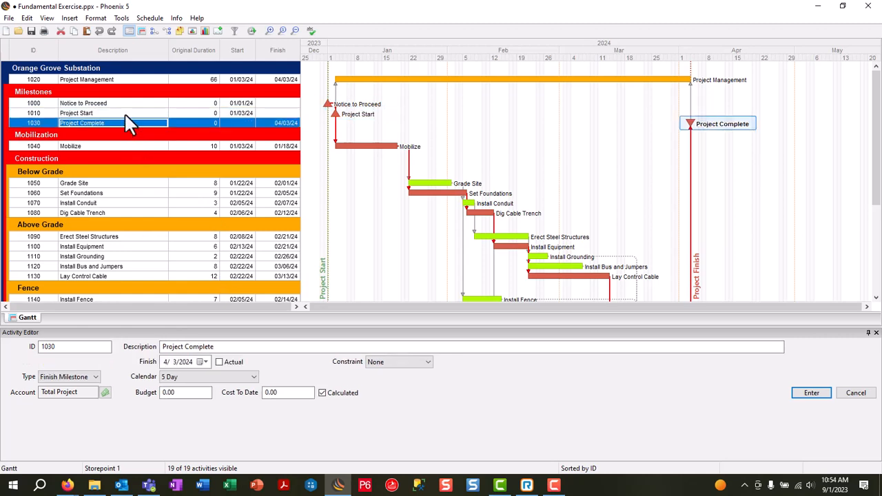
left_click(76, 113)
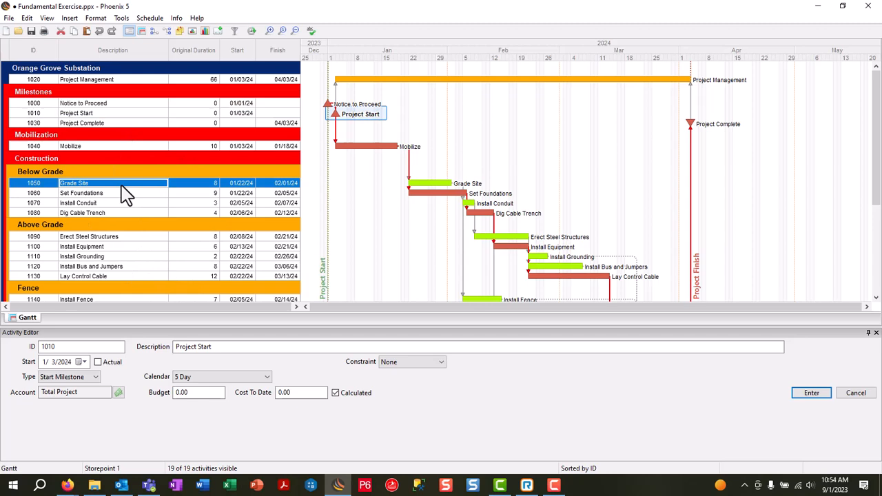
left_click(82, 193)
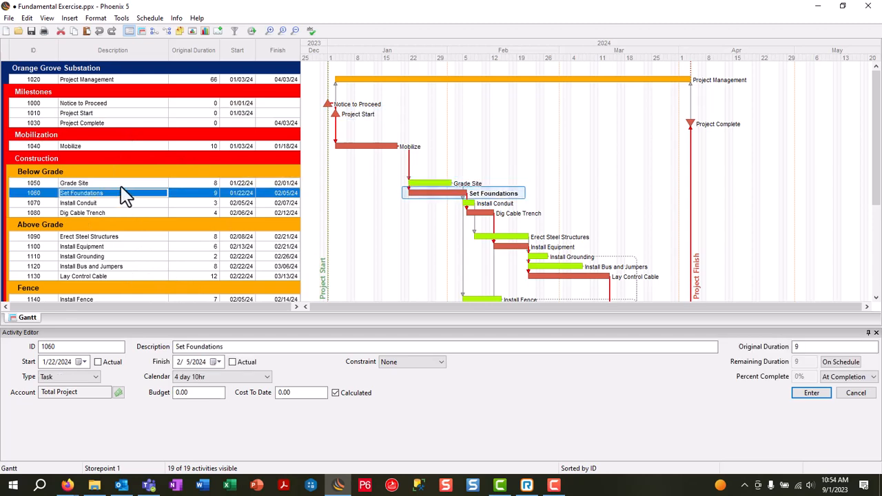
left_click(74, 182)
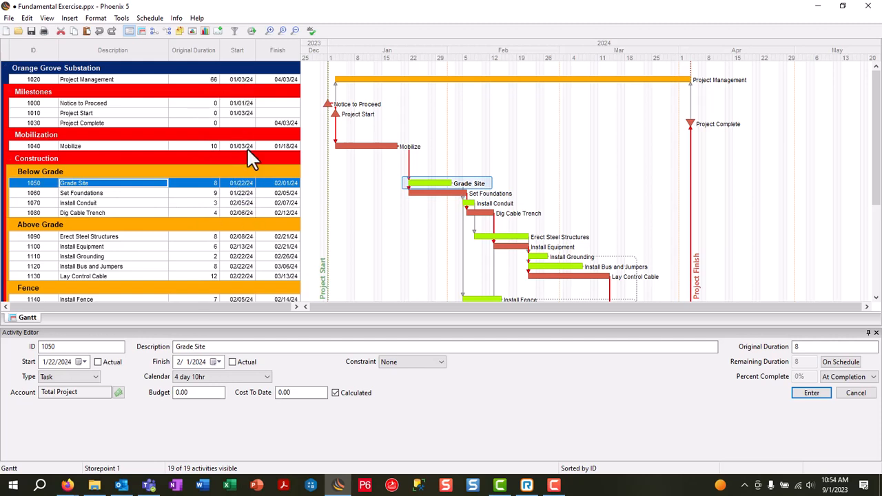
mouse_move(206, 66)
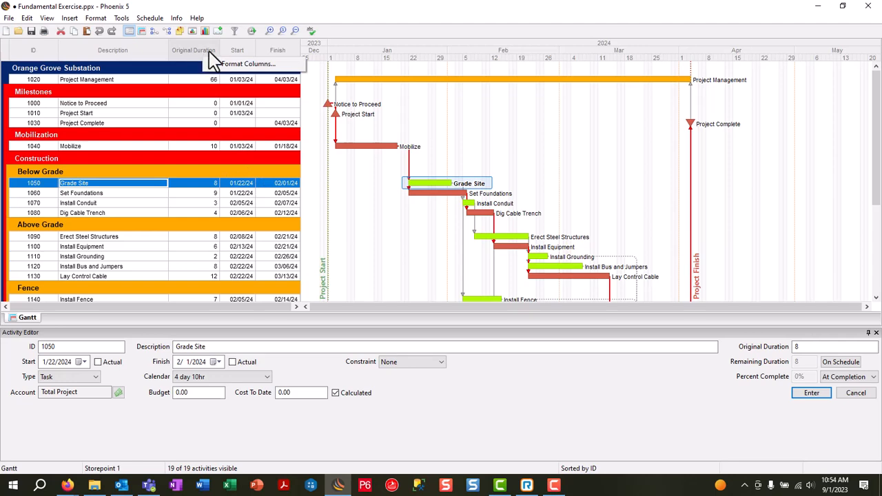
mouse_move(248, 63)
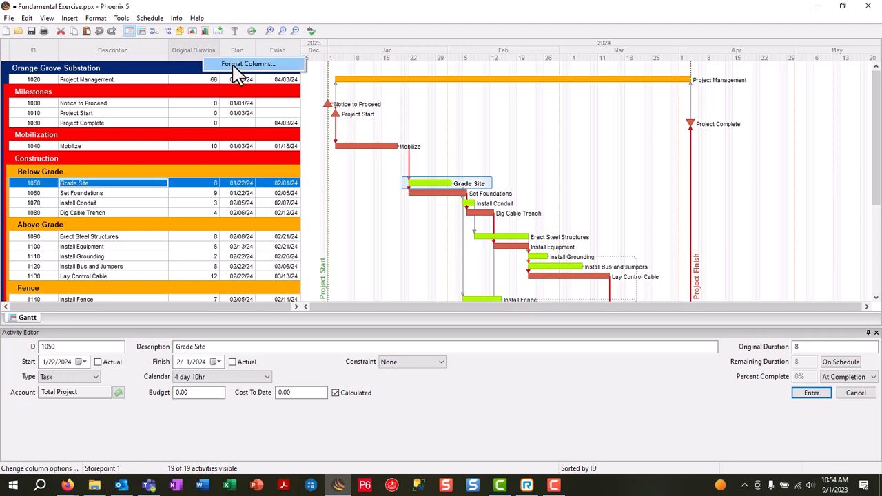
Step: Add the Total Float column to the activity table via Format Columns, searching 'tot'
left_click(248, 63)
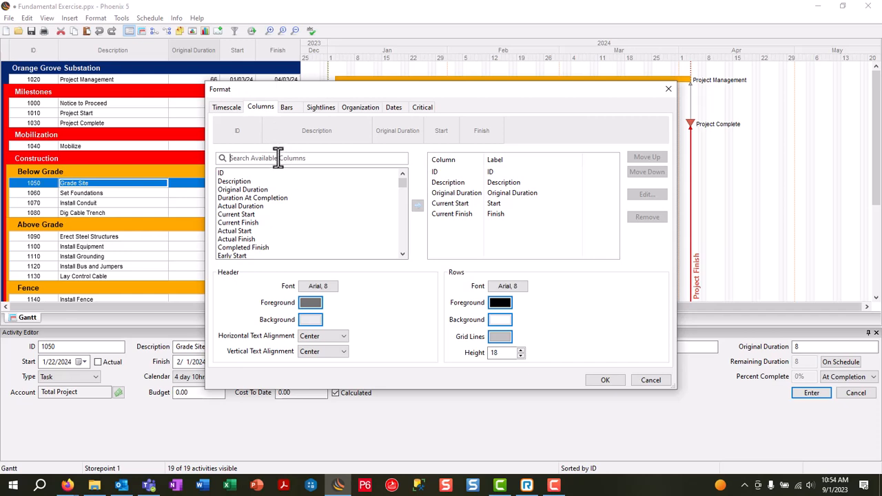
left_click(311, 158)
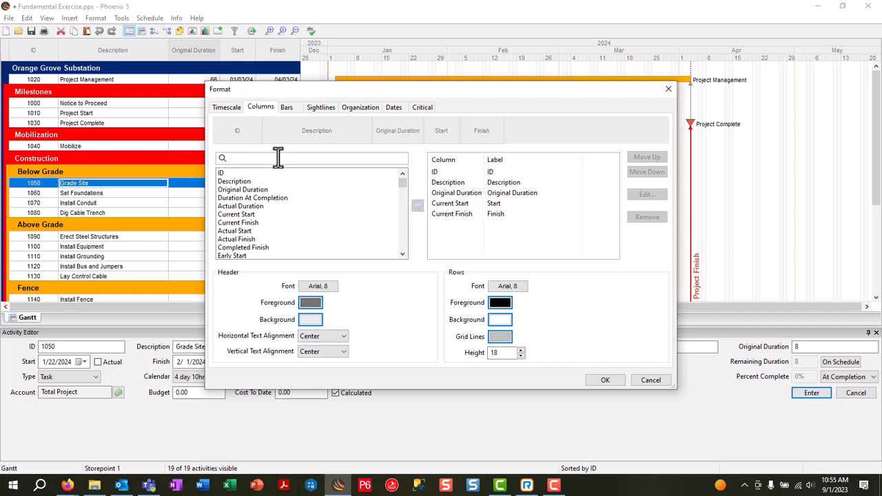
type("tot")
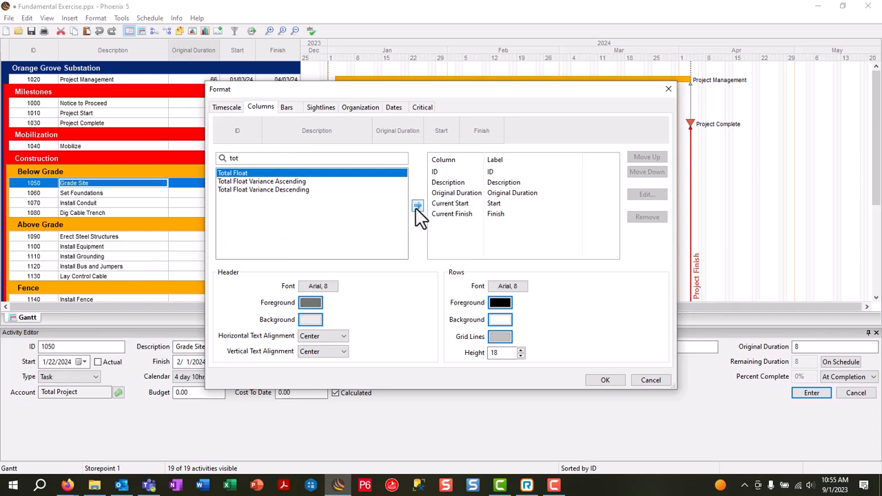
left_click(416, 205)
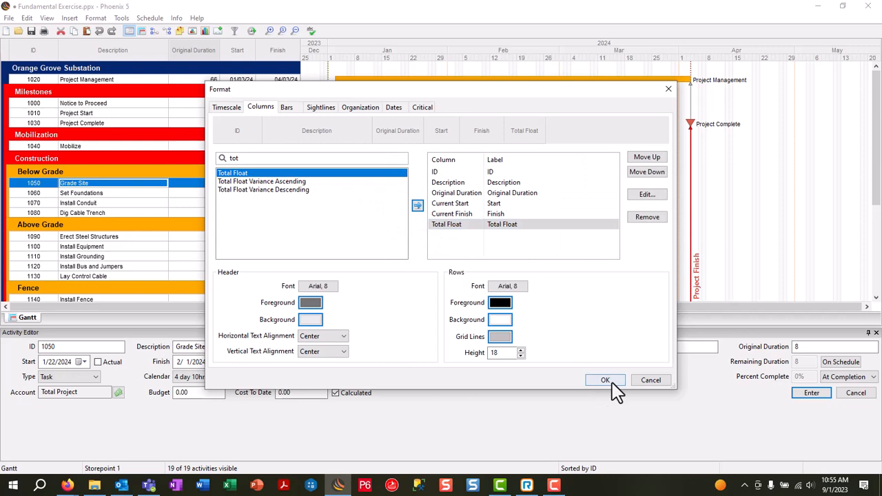
left_click(605, 380)
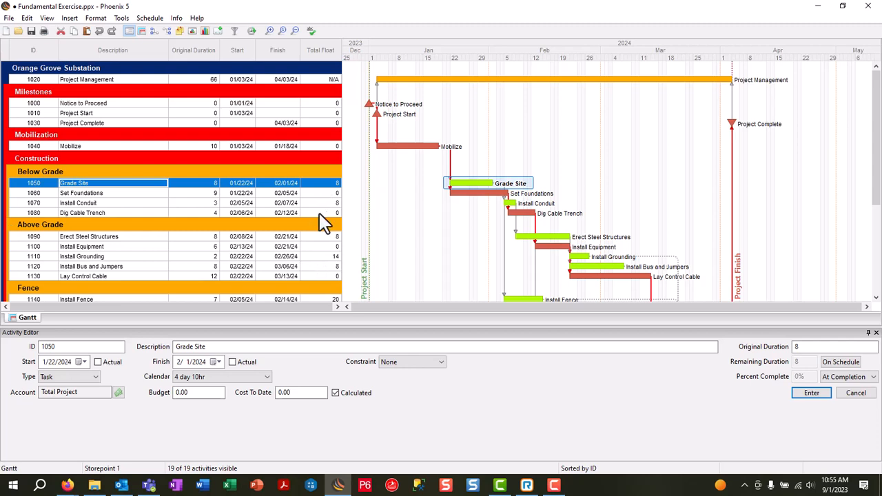
mouse_move(325, 207)
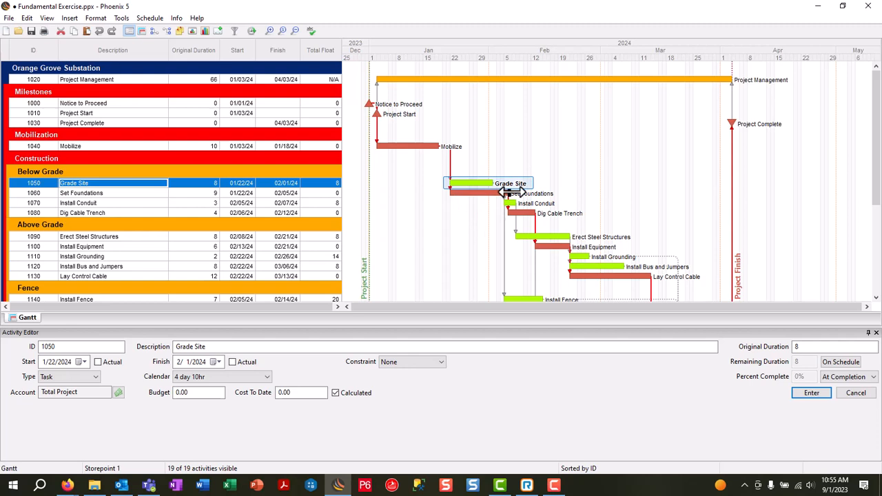
mouse_move(474, 207)
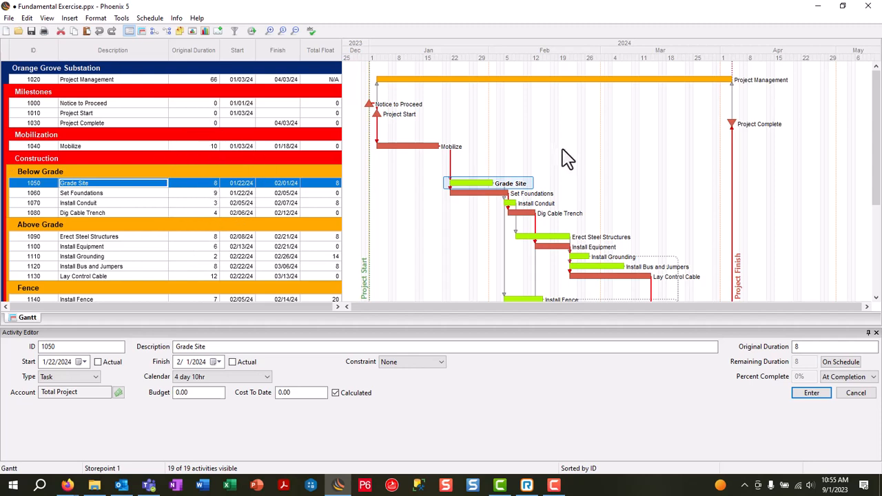
mouse_move(468, 55)
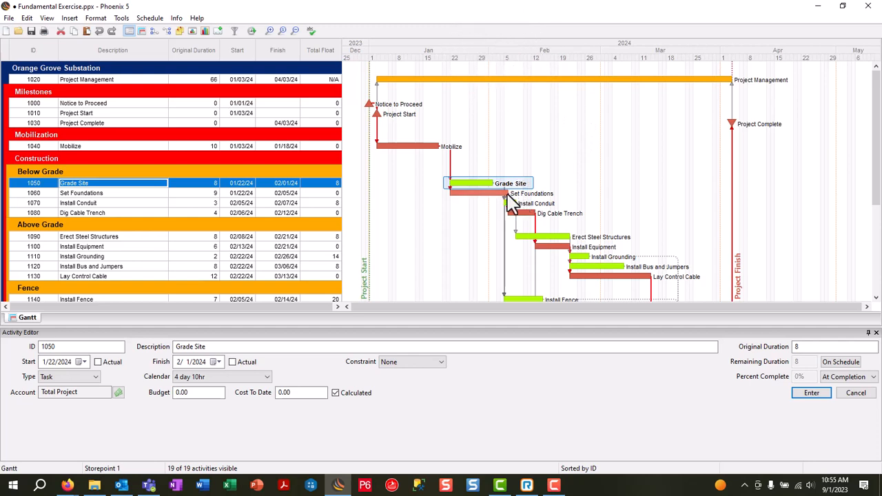
mouse_move(552, 162)
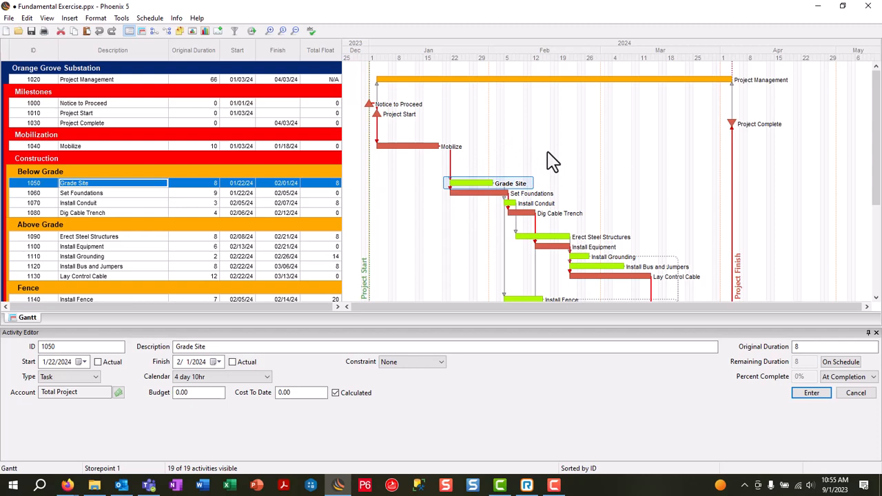
Step: Set the Gantt timescale's second tier to Weeks under the months tier and apply it
right_click(552, 162)
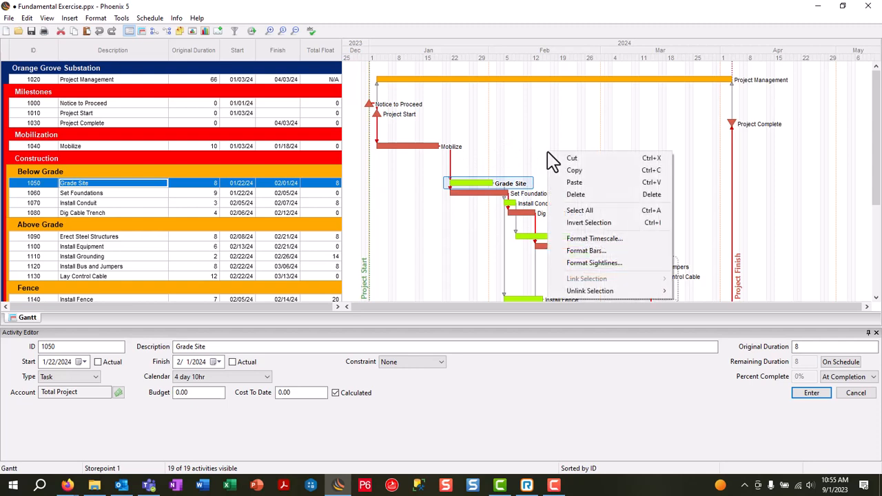
mouse_move(595, 237)
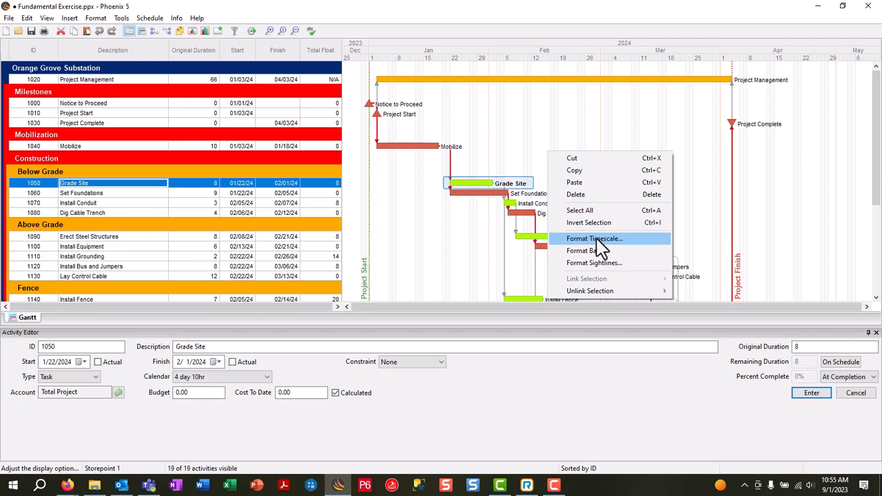
left_click(595, 237)
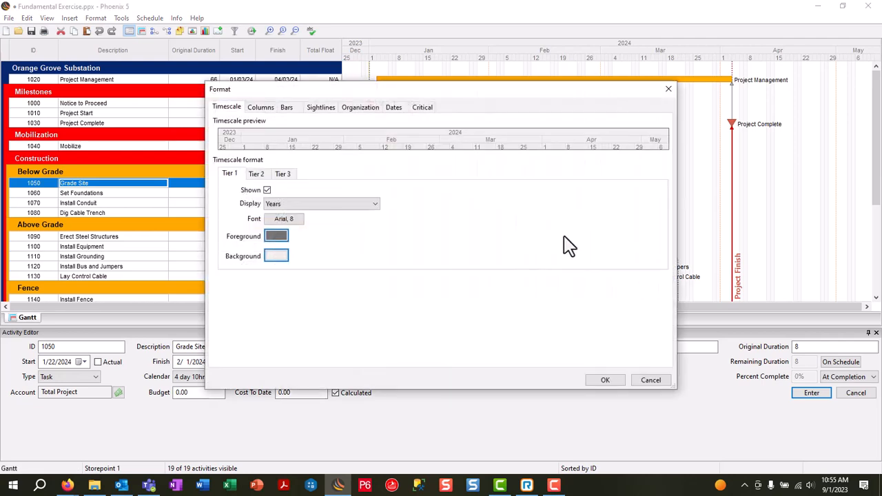
mouse_move(468, 250)
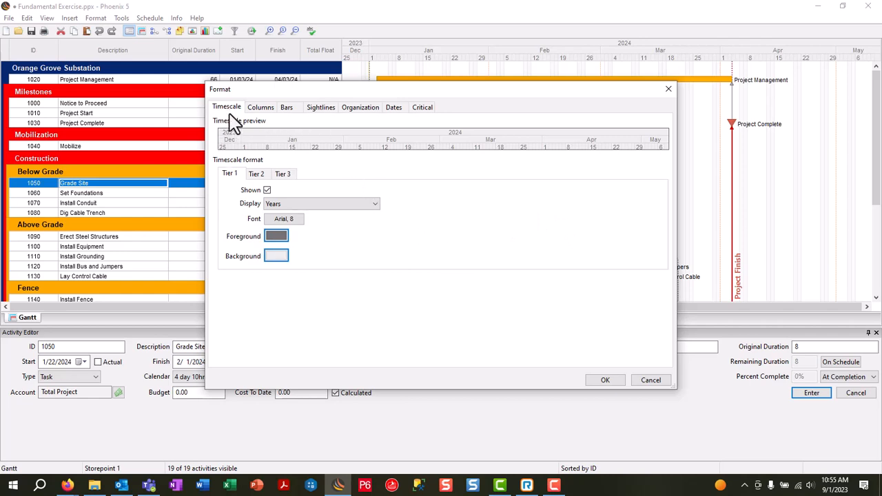
mouse_move(240, 171)
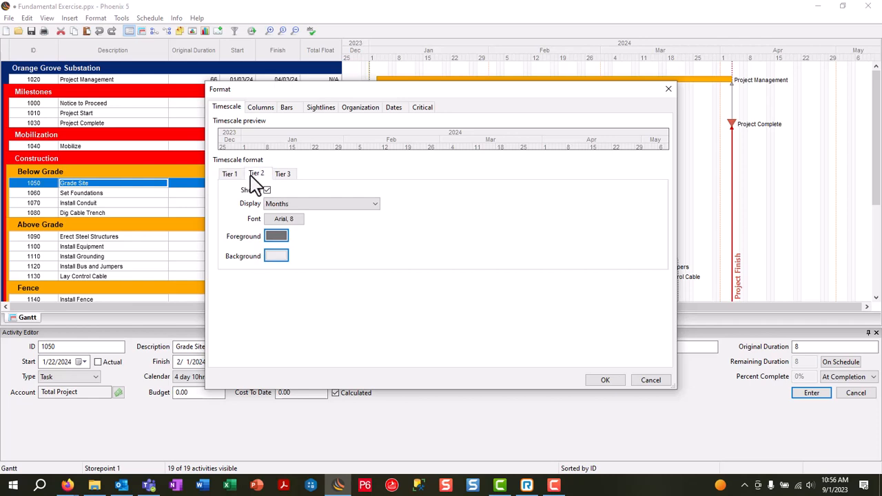
left_click(282, 174)
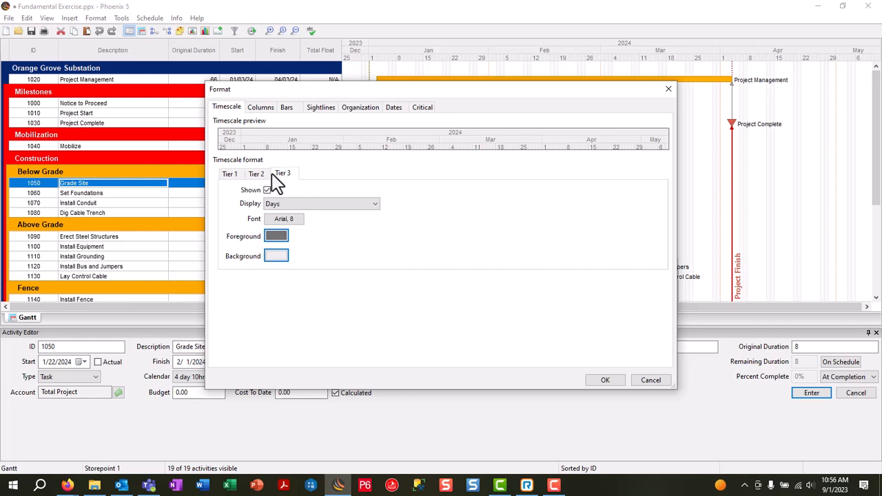
left_click(229, 174)
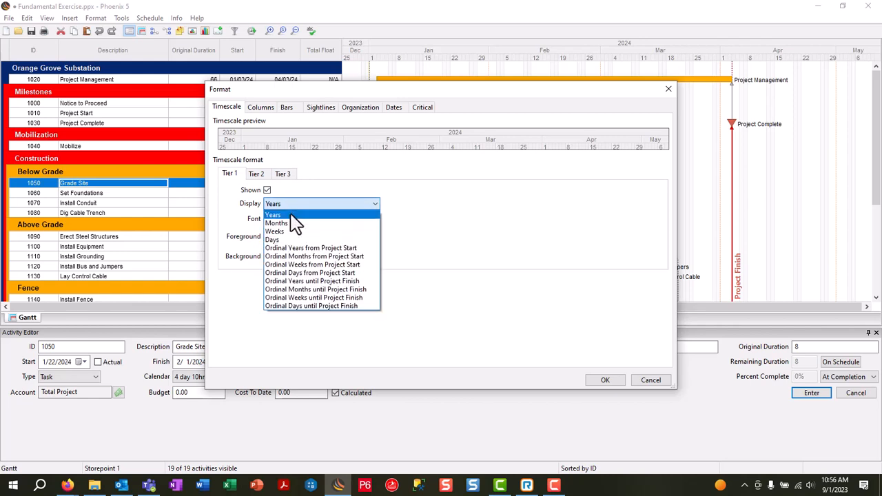
mouse_move(296, 231)
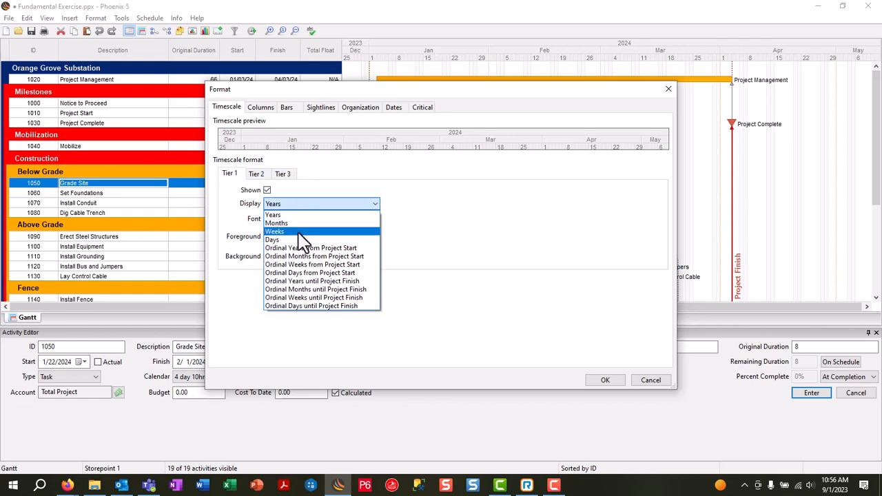
left_click(276, 224)
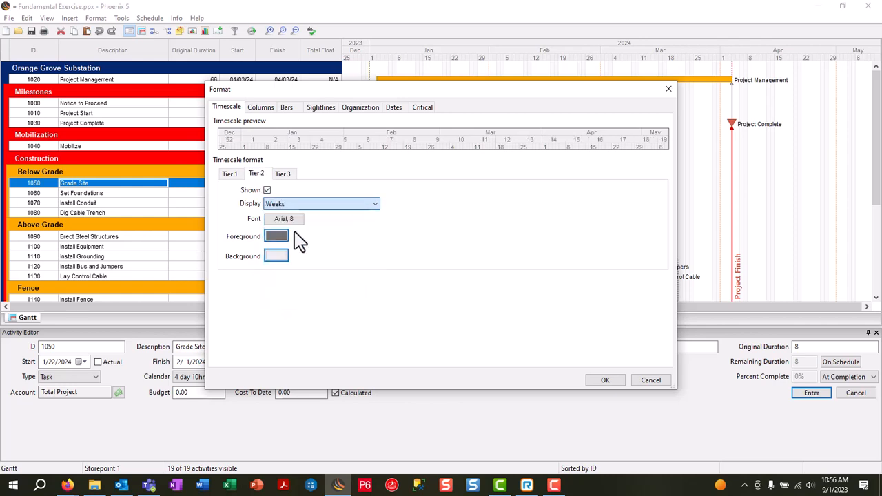
left_click(283, 173)
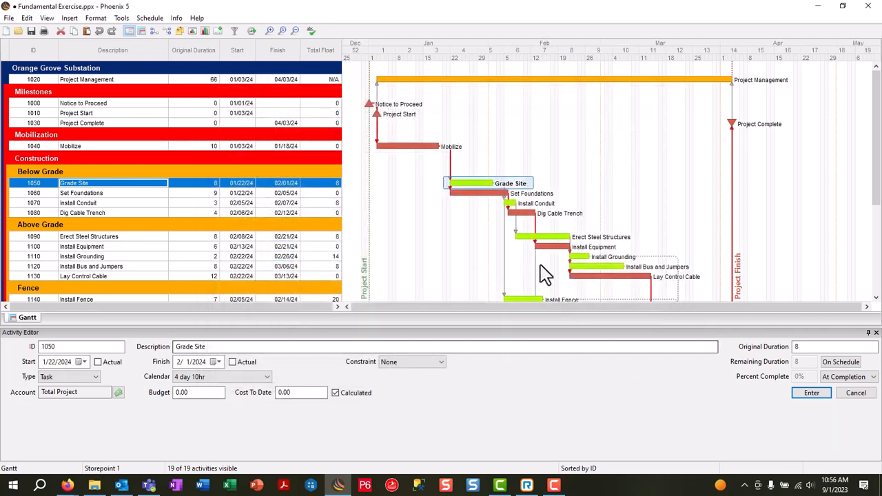
mouse_move(411, 50)
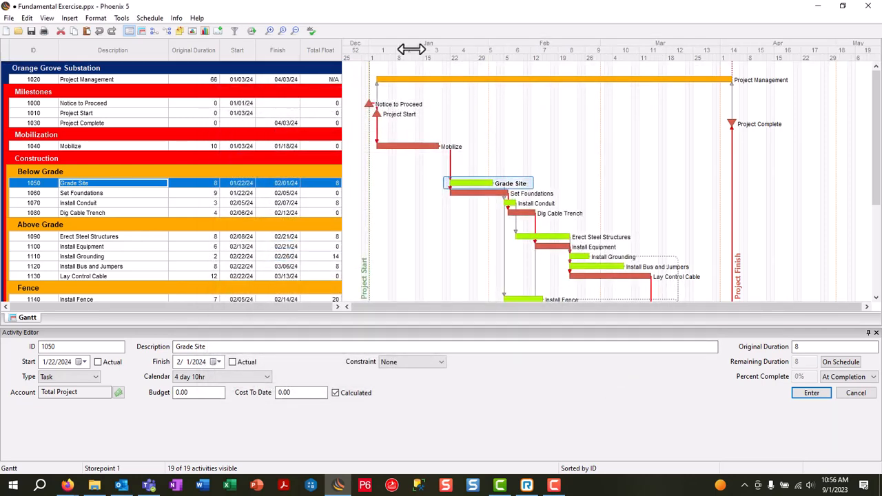
mouse_move(444, 55)
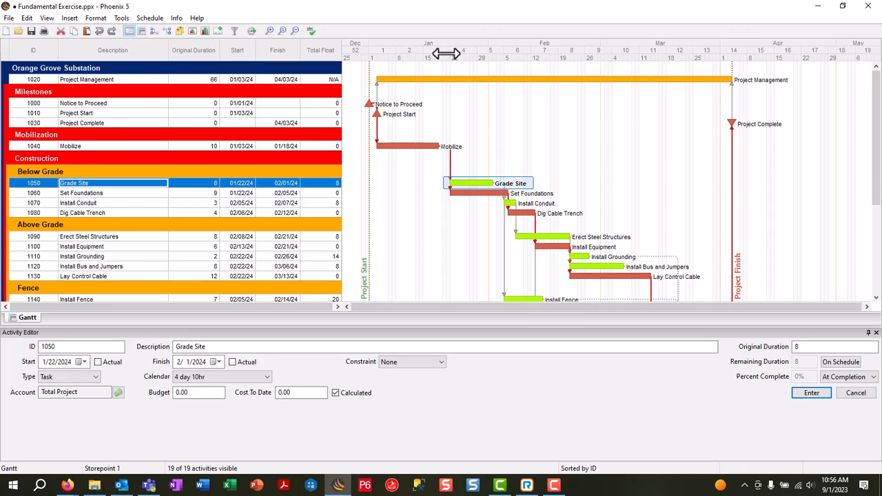
mouse_move(495, 124)
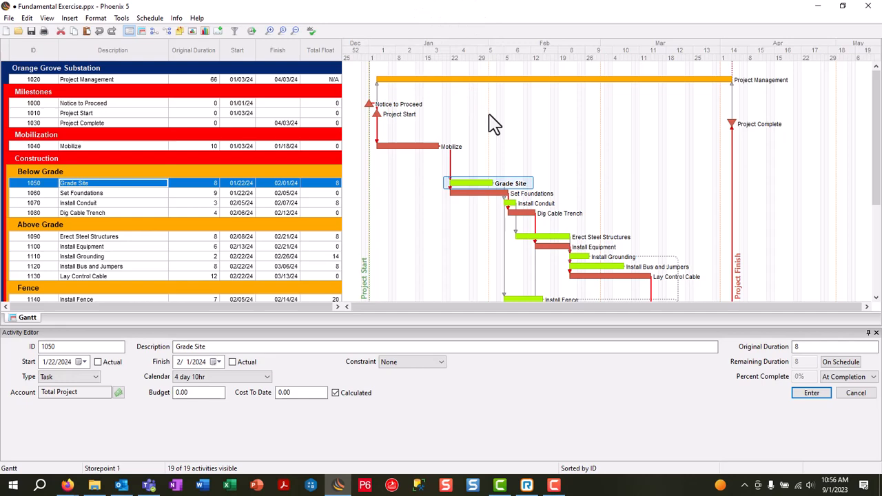
Step: Review the Bar Activity and Completed Activity bar definitions in the bar format settings
right_click(495, 123)
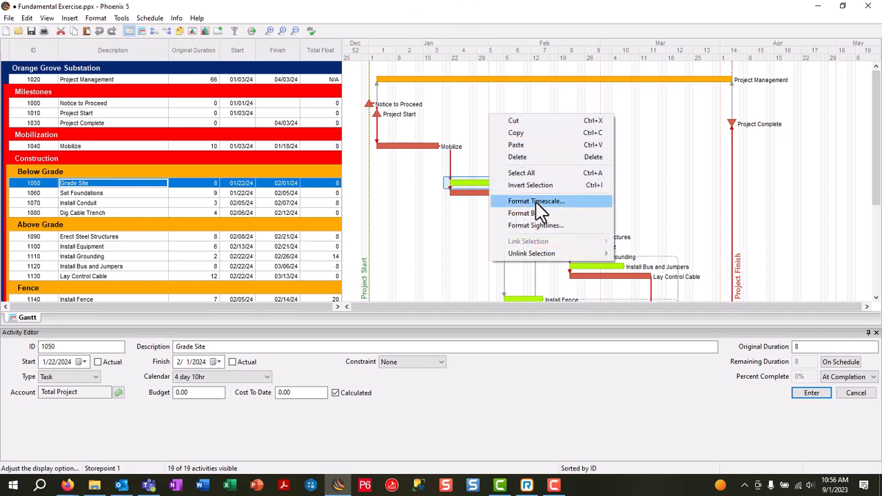
left_click(521, 212)
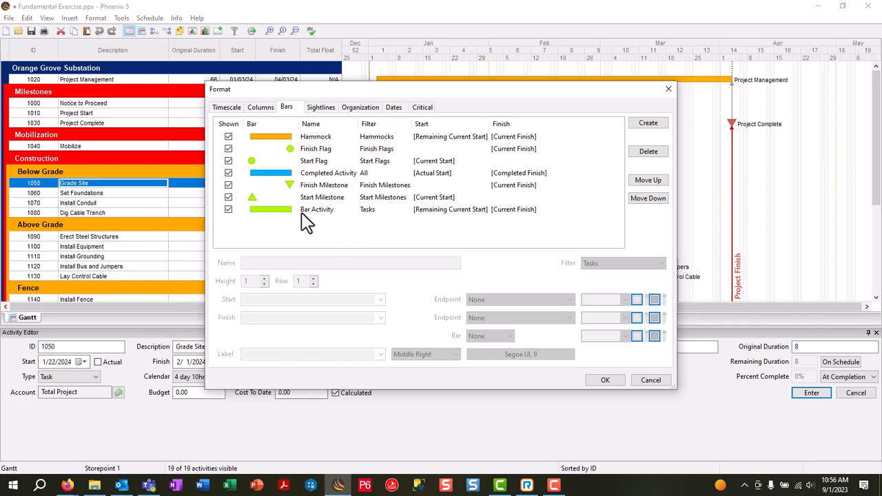
left_click(317, 210)
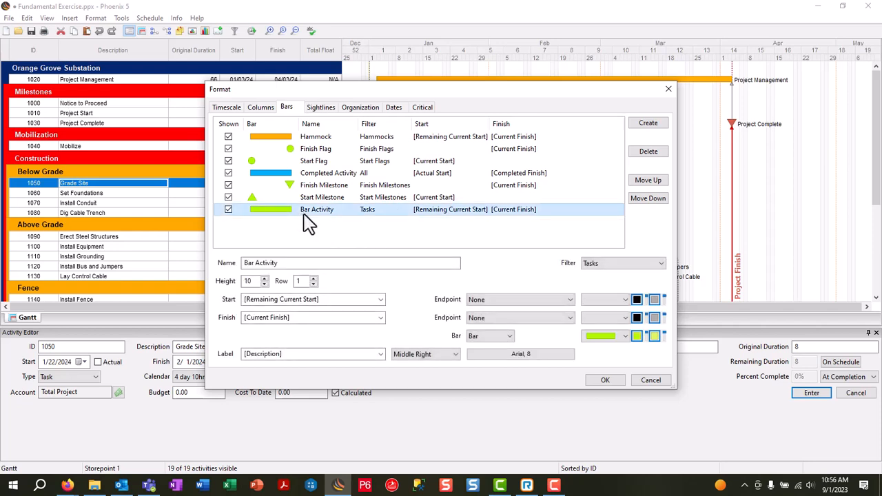
mouse_move(331, 241)
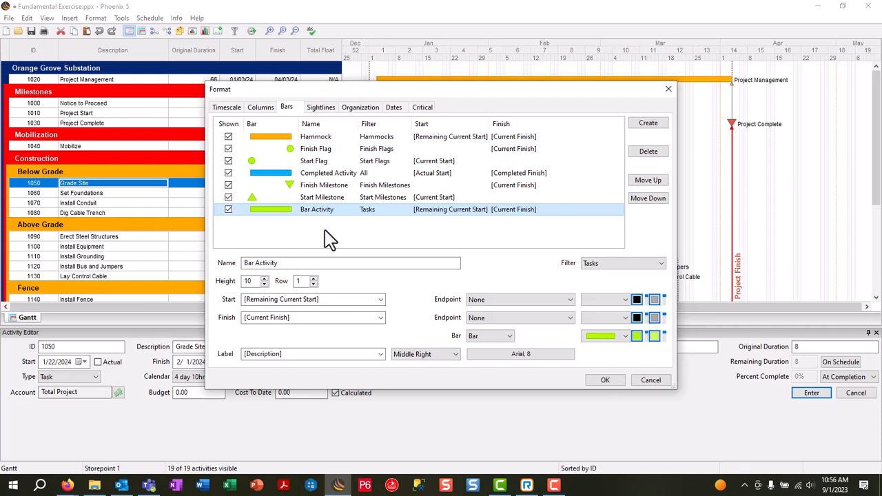
mouse_move(320, 226)
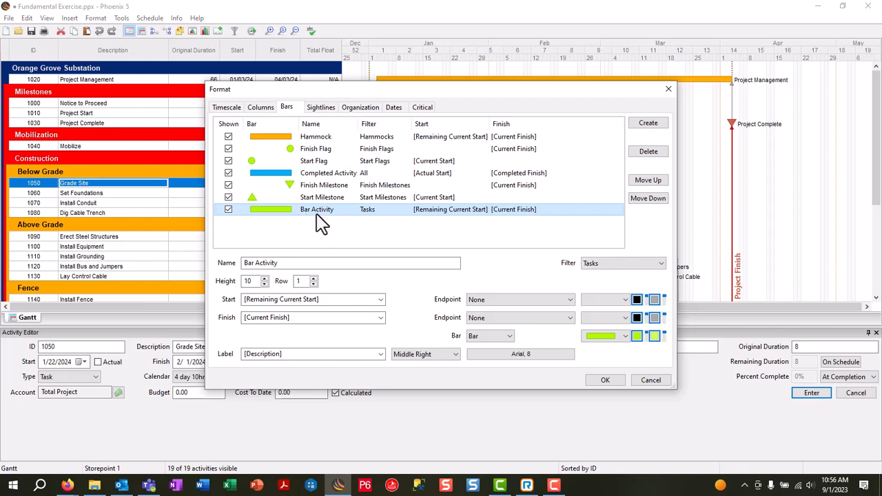
mouse_move(419, 221)
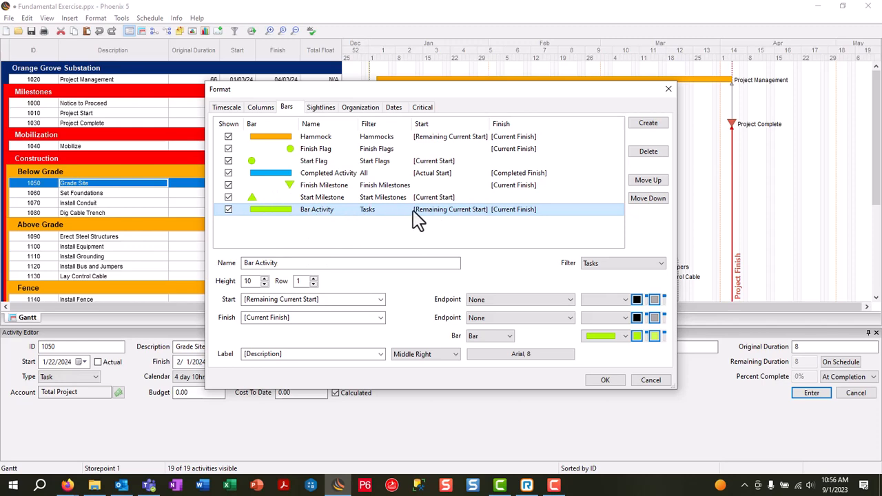
mouse_move(411, 219)
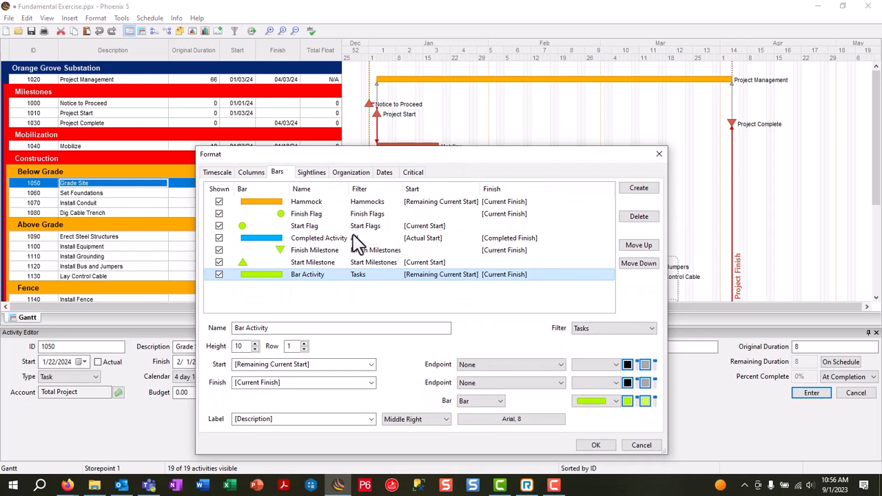
left_click(319, 237)
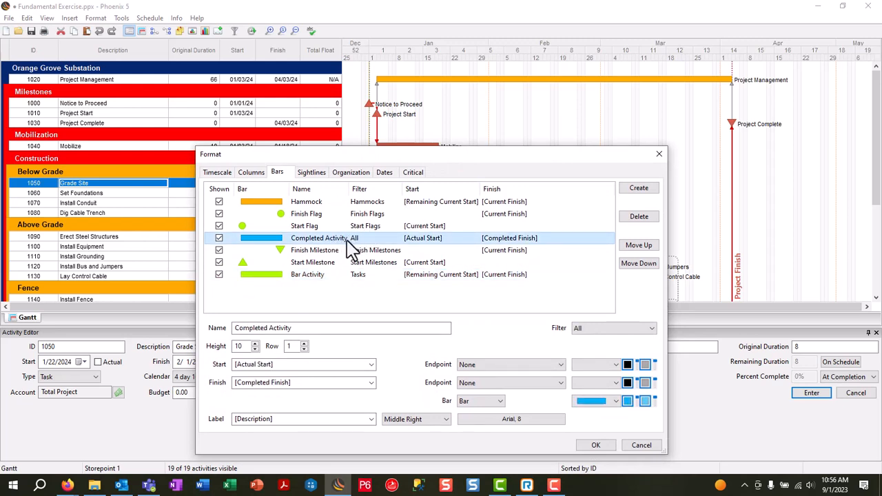
mouse_move(427, 169)
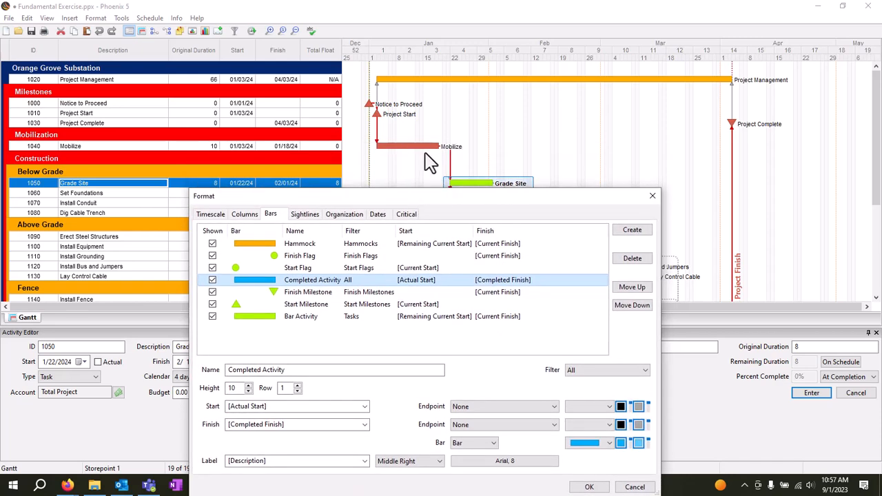
mouse_move(427, 208)
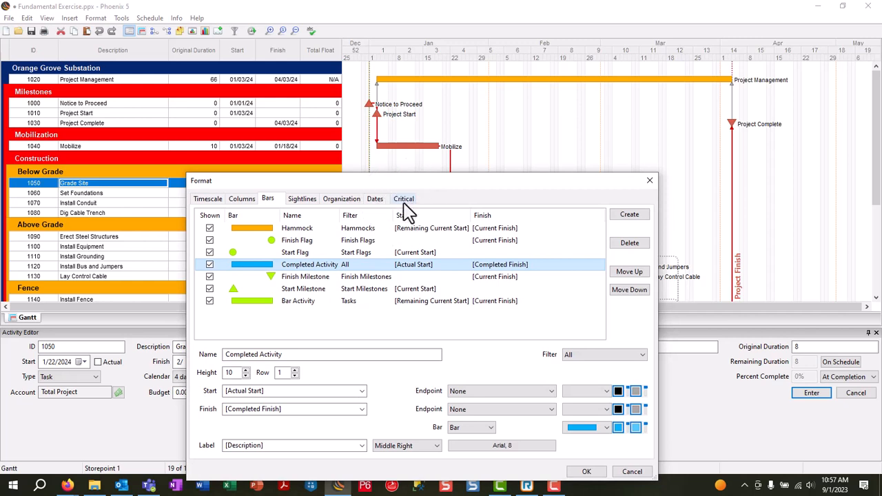
Step: Review the Critical settings (total float, 0-day threshold, red colour) and close the format dialog
left_click(402, 199)
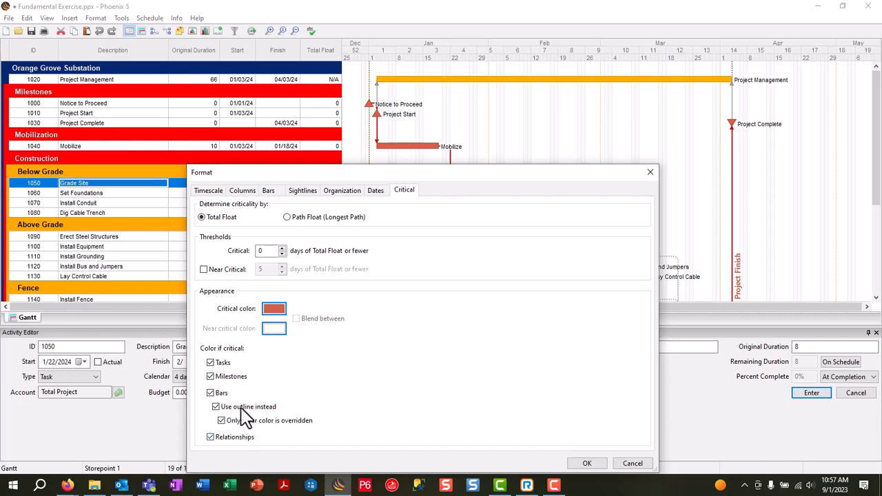
mouse_move(248, 416)
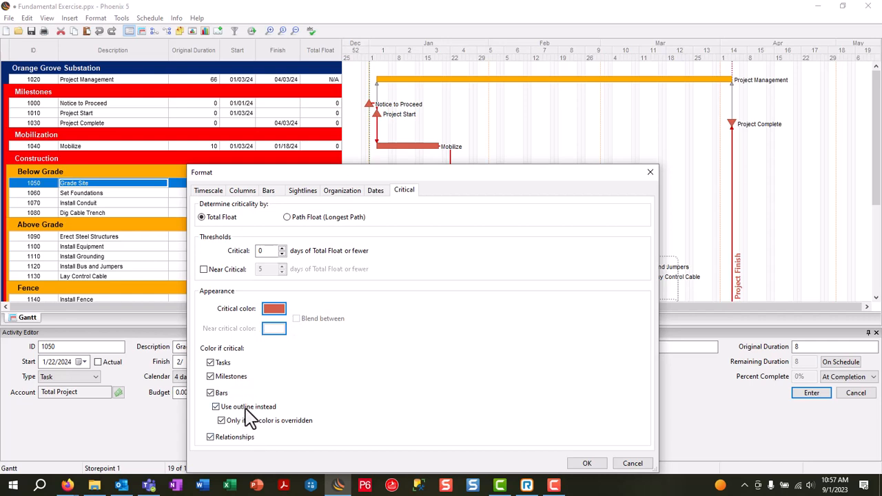
mouse_move(288, 222)
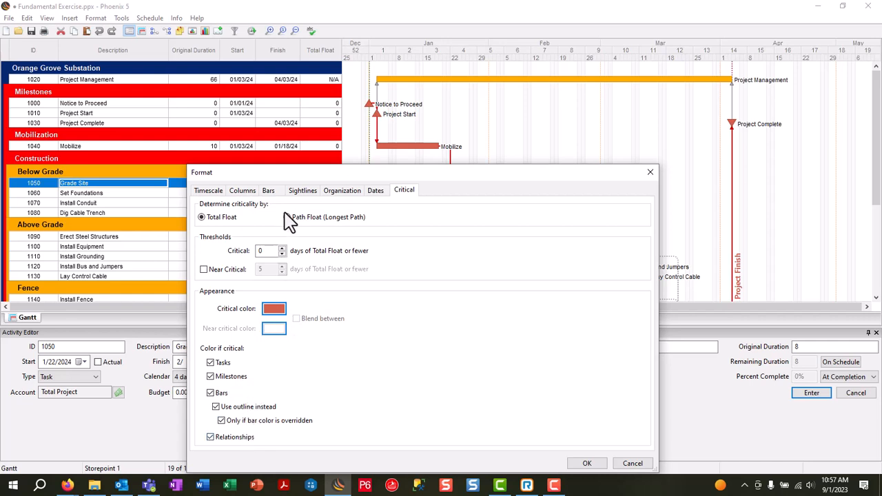
left_click(267, 190)
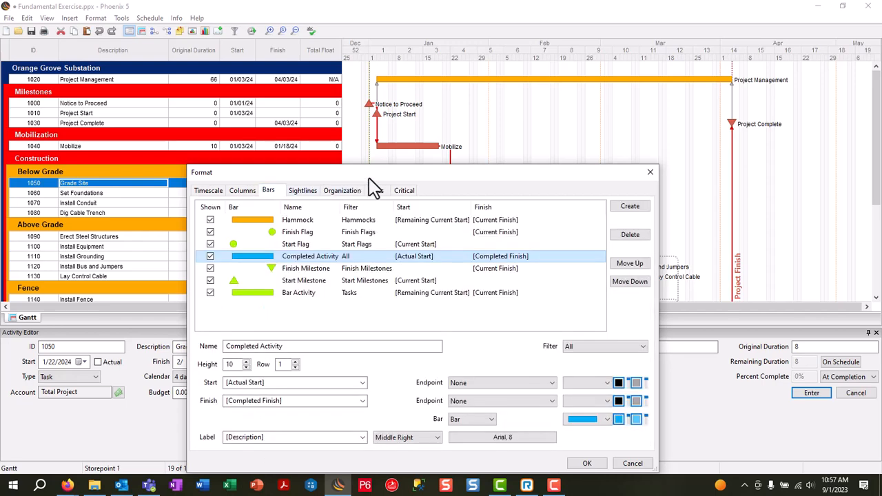
left_click(587, 463)
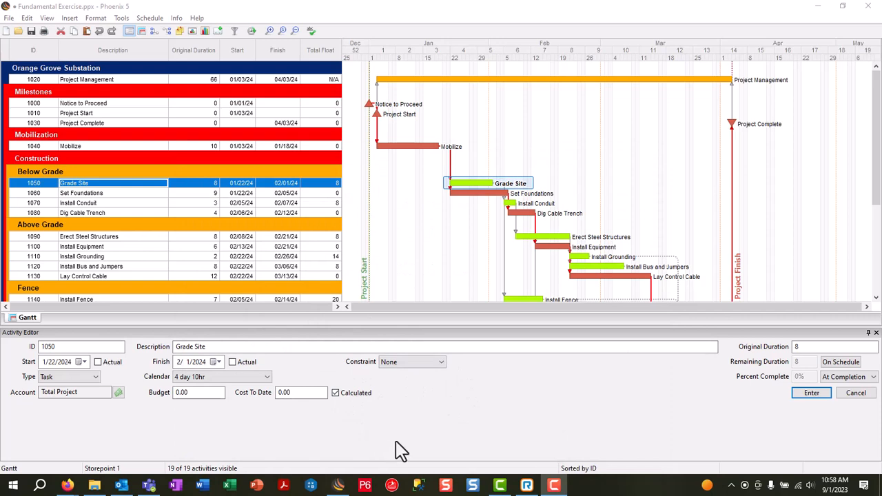
mouse_move(121, 200)
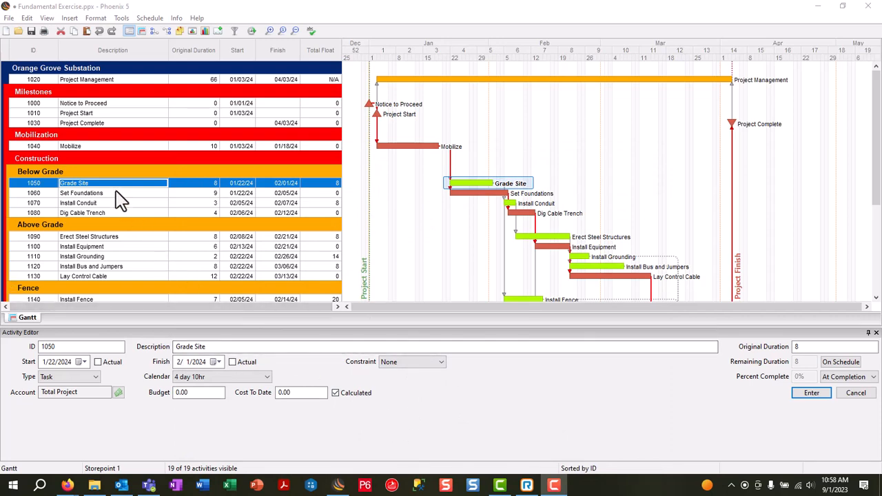
left_click(83, 193)
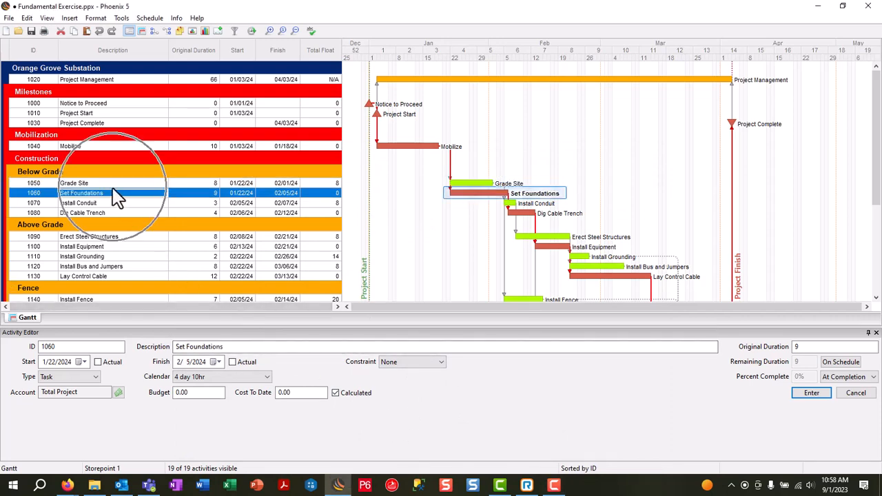
left_click(74, 182)
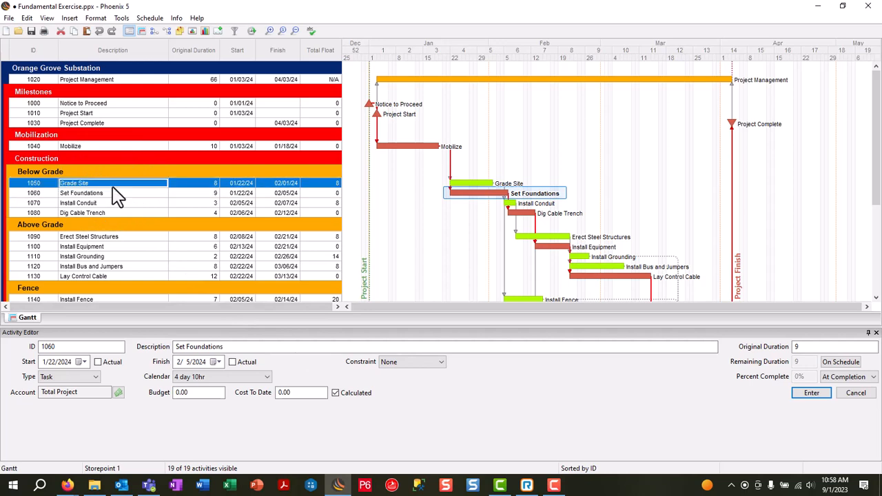
left_click(75, 182)
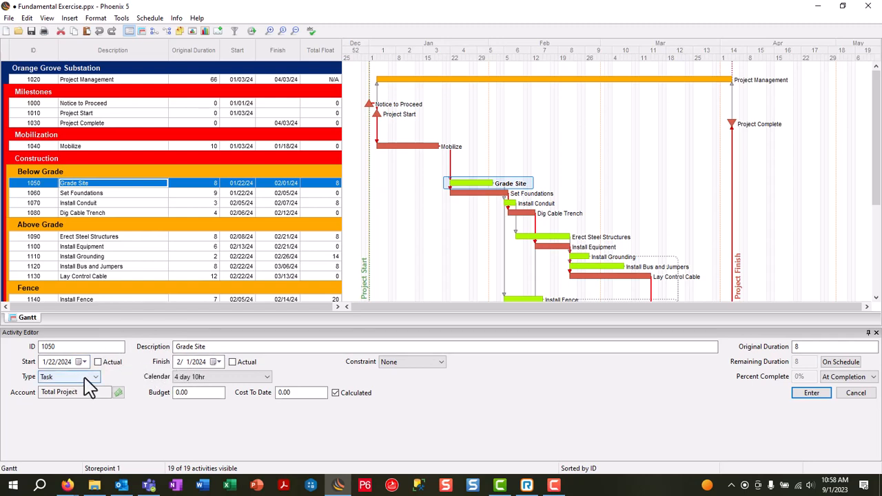
left_click(95, 377)
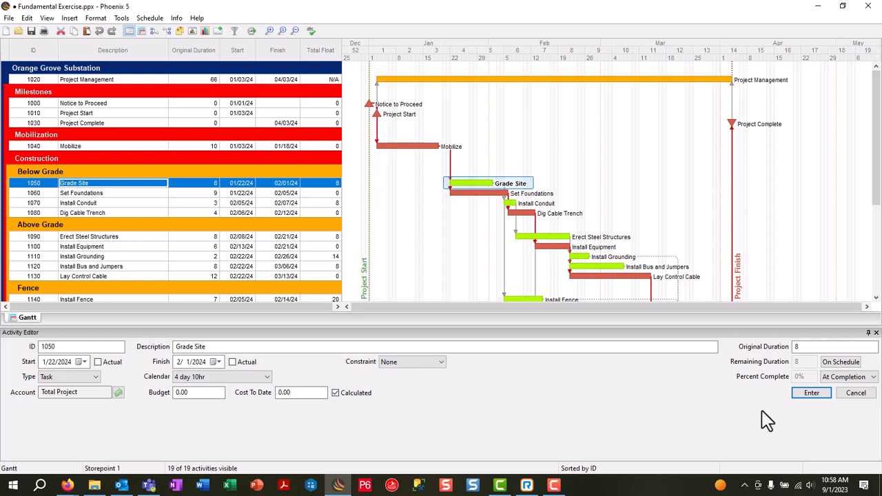
mouse_move(791, 364)
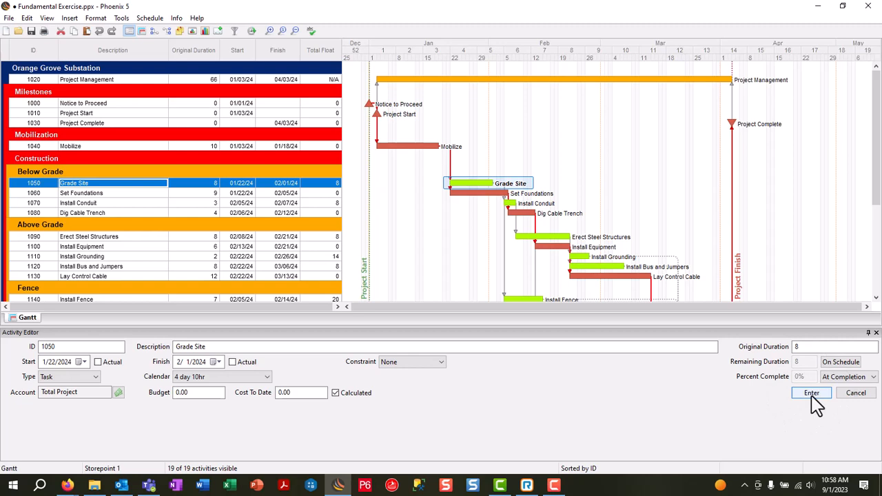
mouse_move(771, 400)
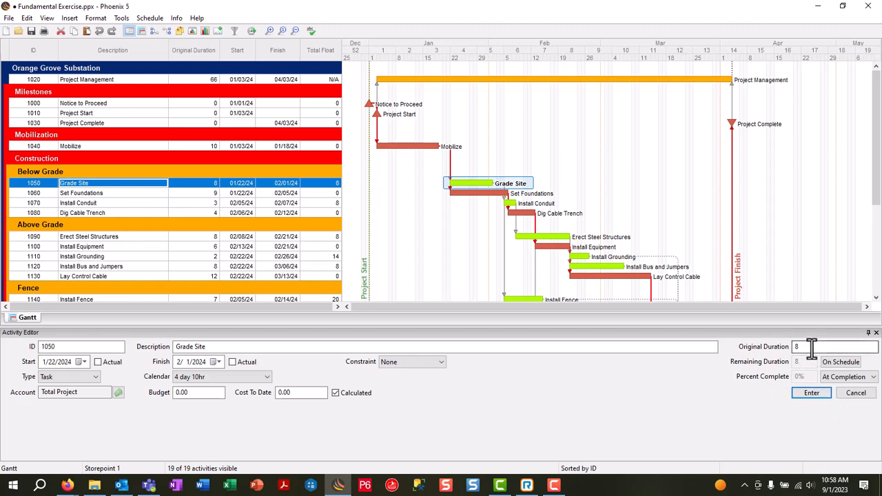
Step: Change Grade Site's original duration to 15, so it finishes 02/14/24
left_click(834, 347)
type("15")
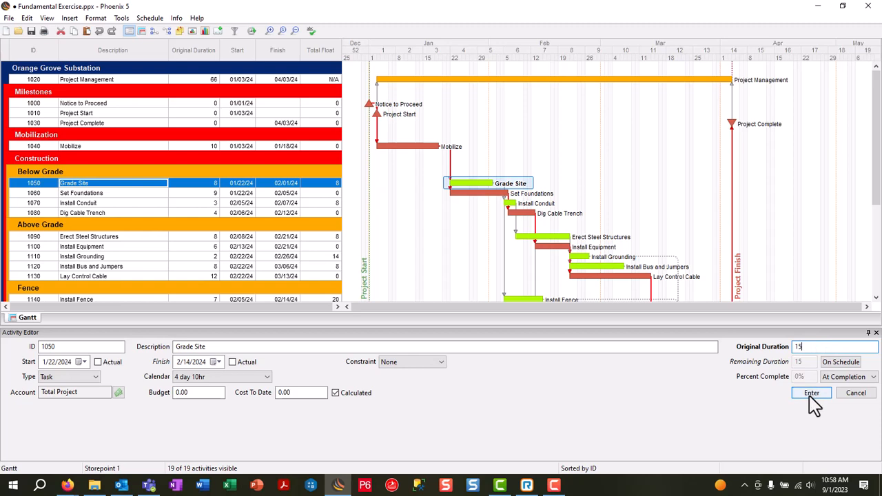
left_click(811, 393)
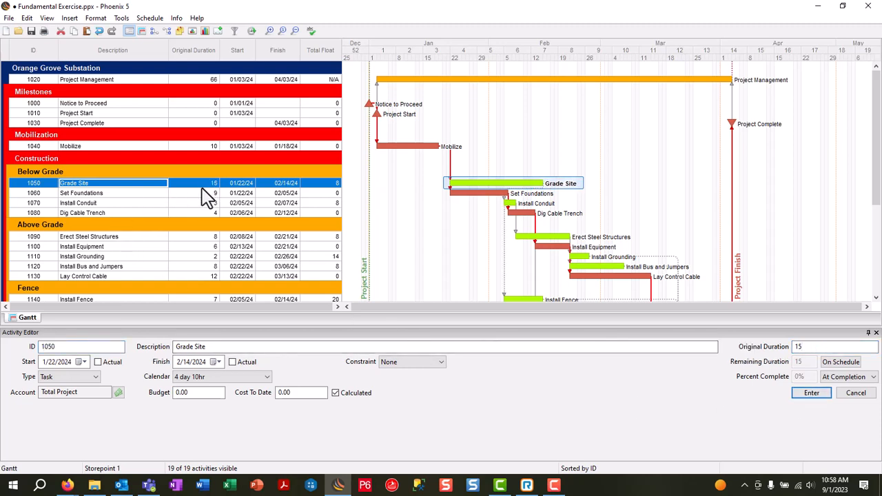